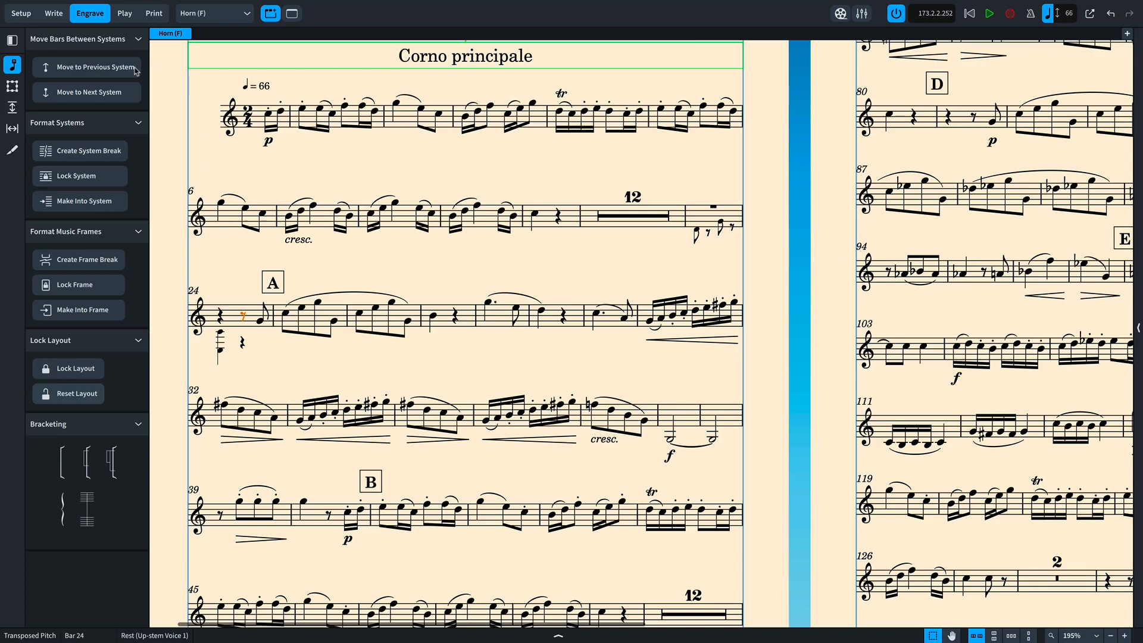
Move bar 24 onto the previous system, then scroll down the horn part
click(86, 67)
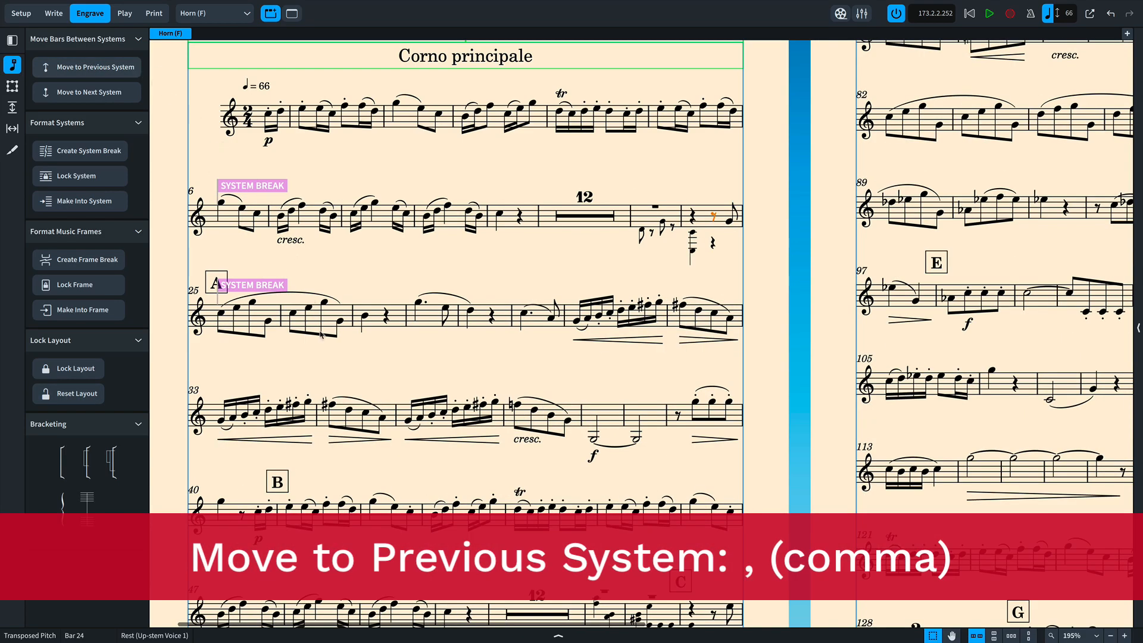
scroll(down, 3)
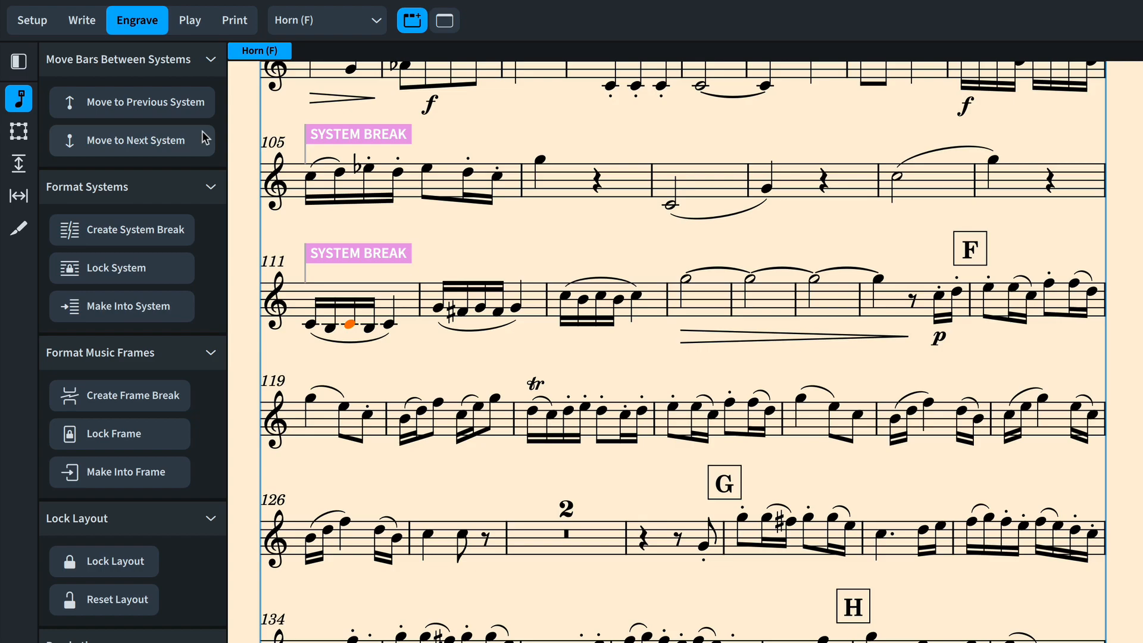
Select the bar-105 system break and show its properties
scroll(down, 3)
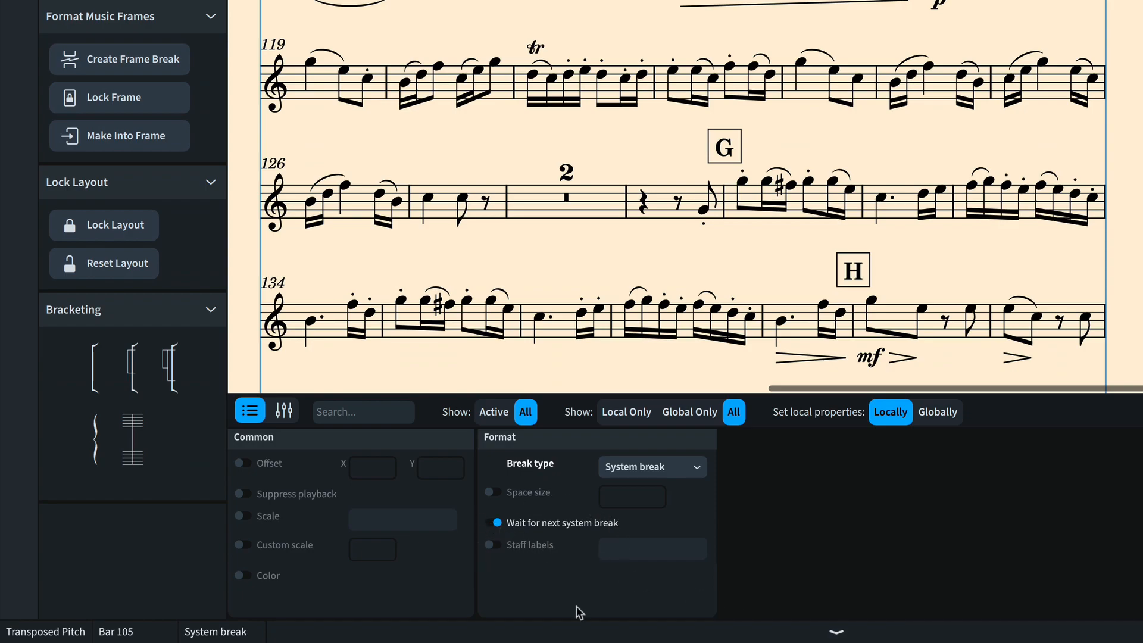
click(835, 631)
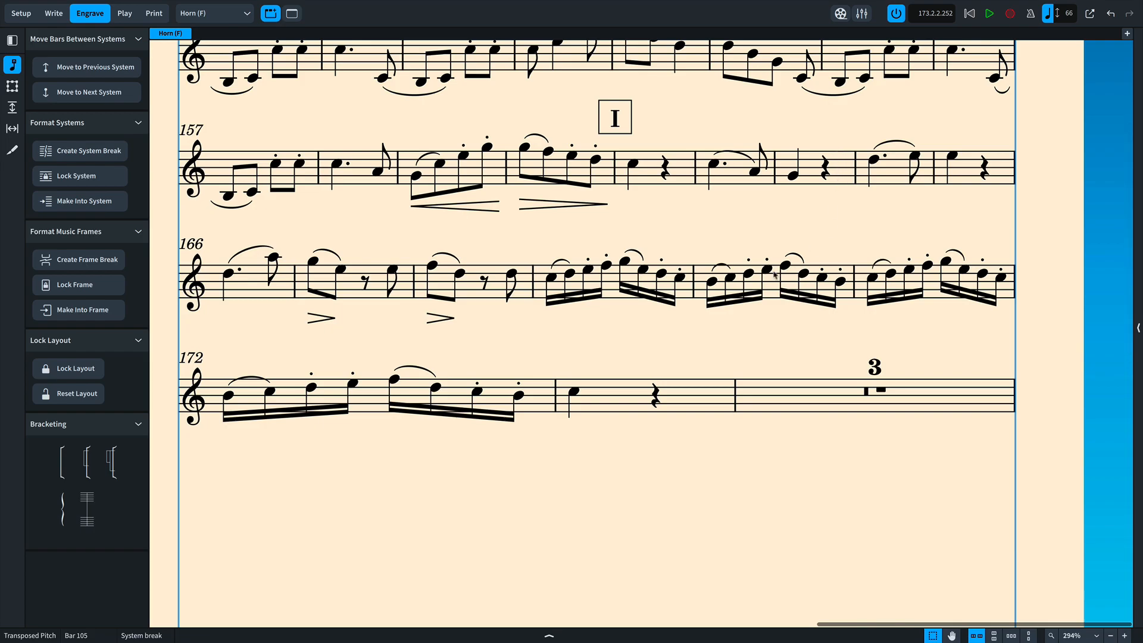
Select a note in bar 170 and open Note Input and Editing preferences
click(765, 272)
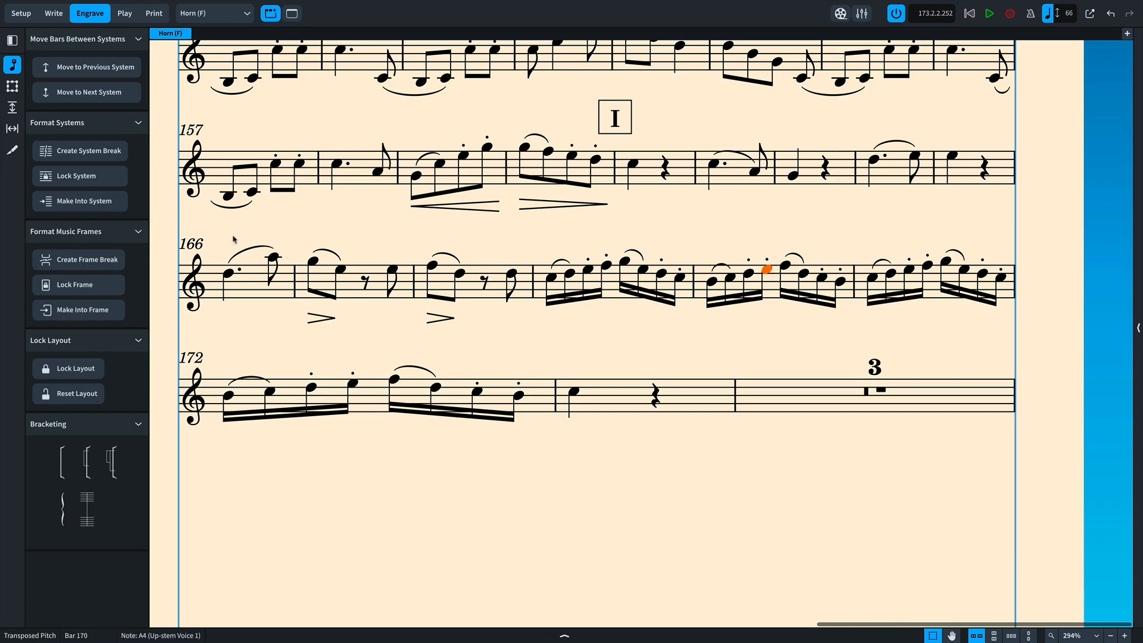
click(88, 150)
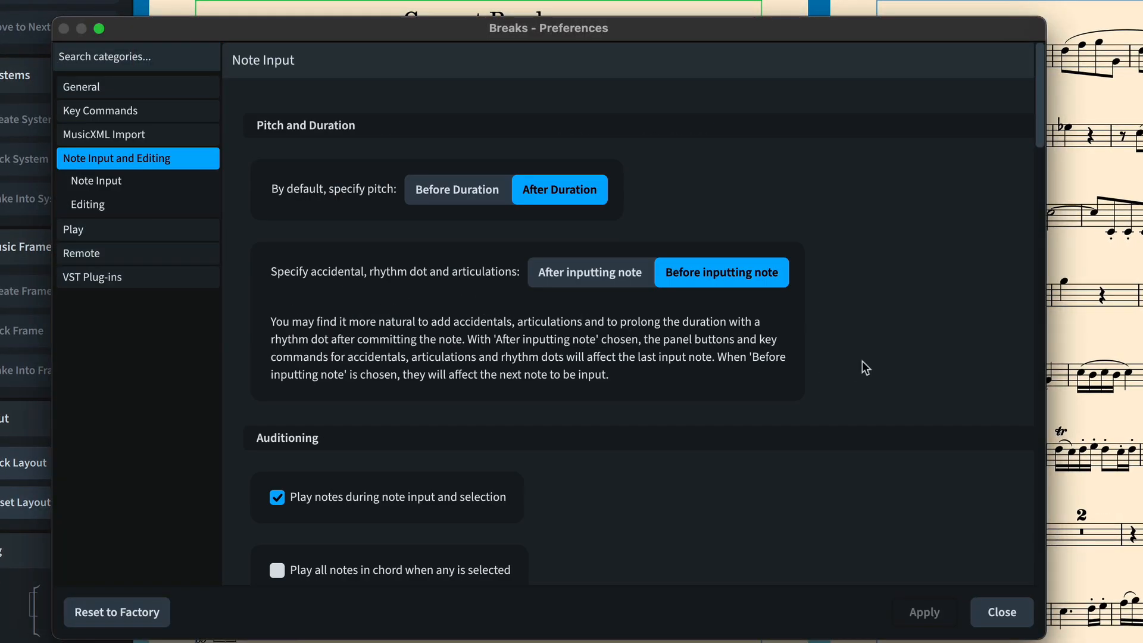
Turn off 'Snap system and frame breaks to barlines when creating' and apply
scroll(down, 3)
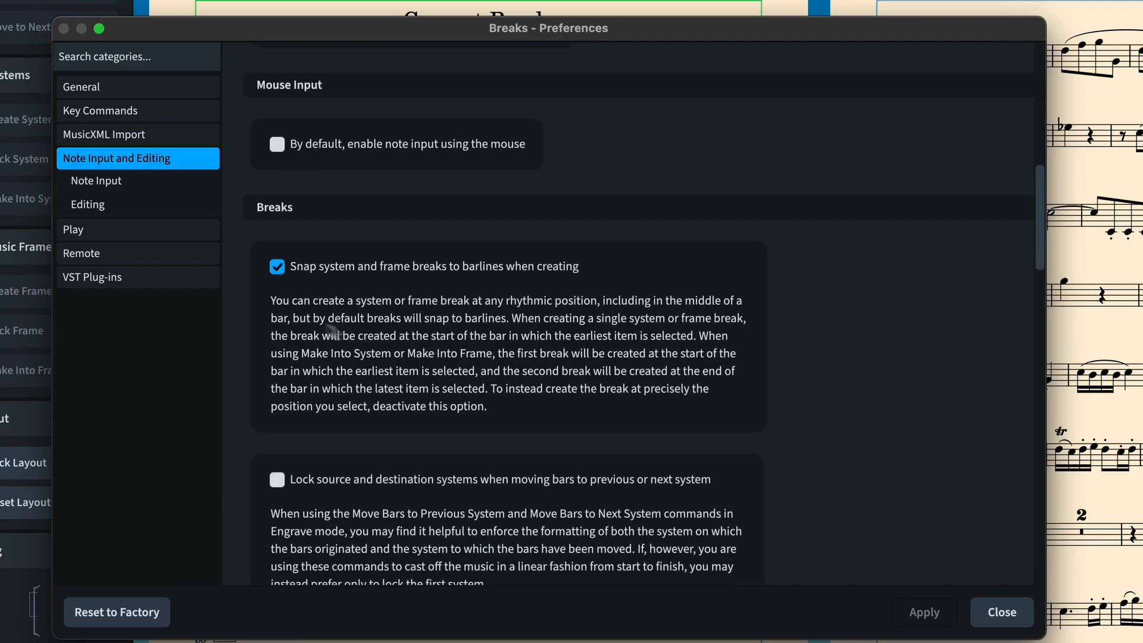
click(277, 266)
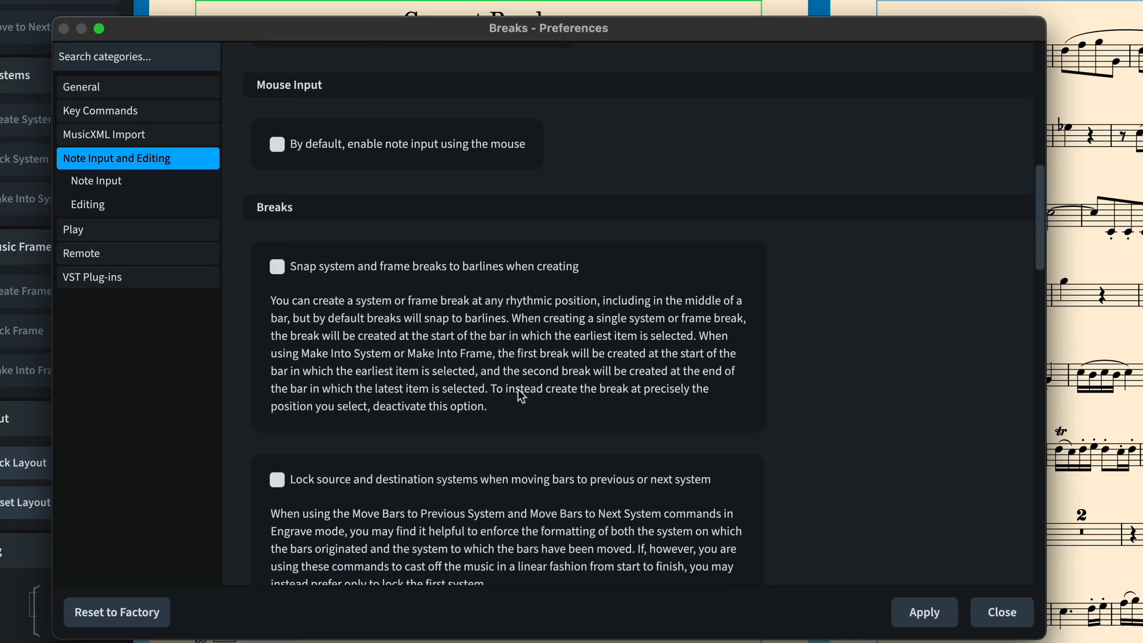
scroll(down, 3)
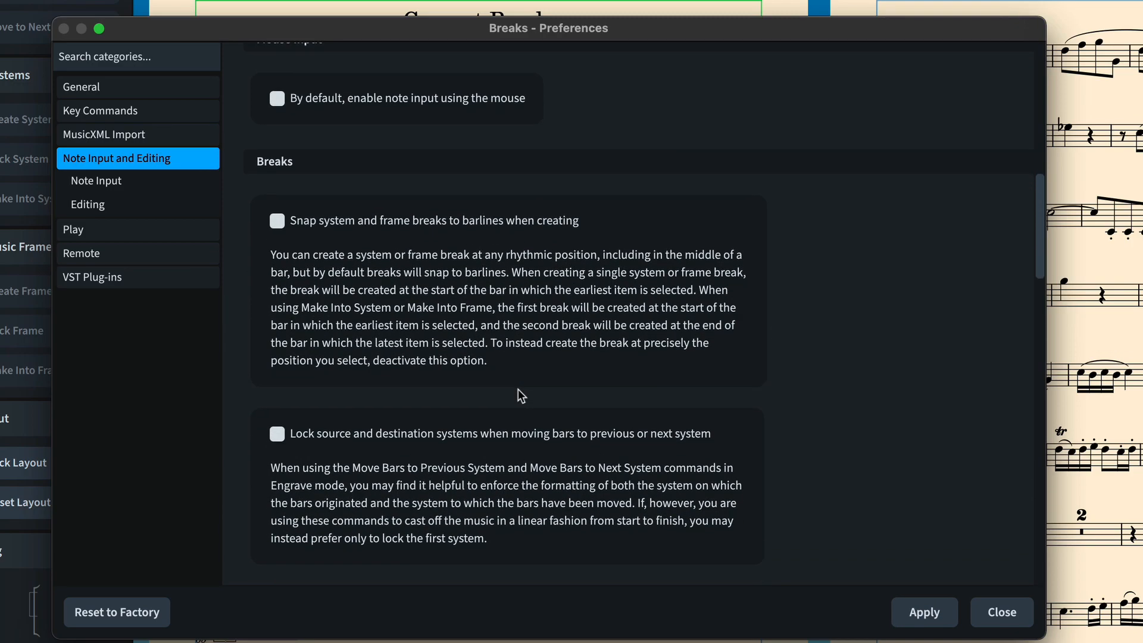
click(1001, 612)
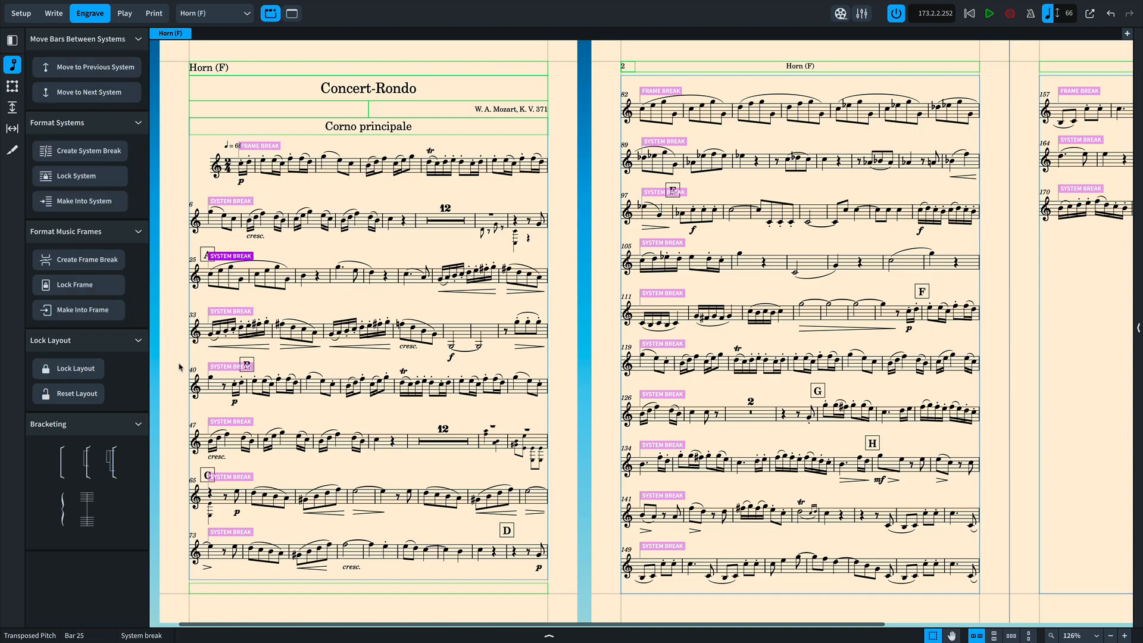
Reset the horn part's layout, removing all manual system and frame breaks
click(77, 393)
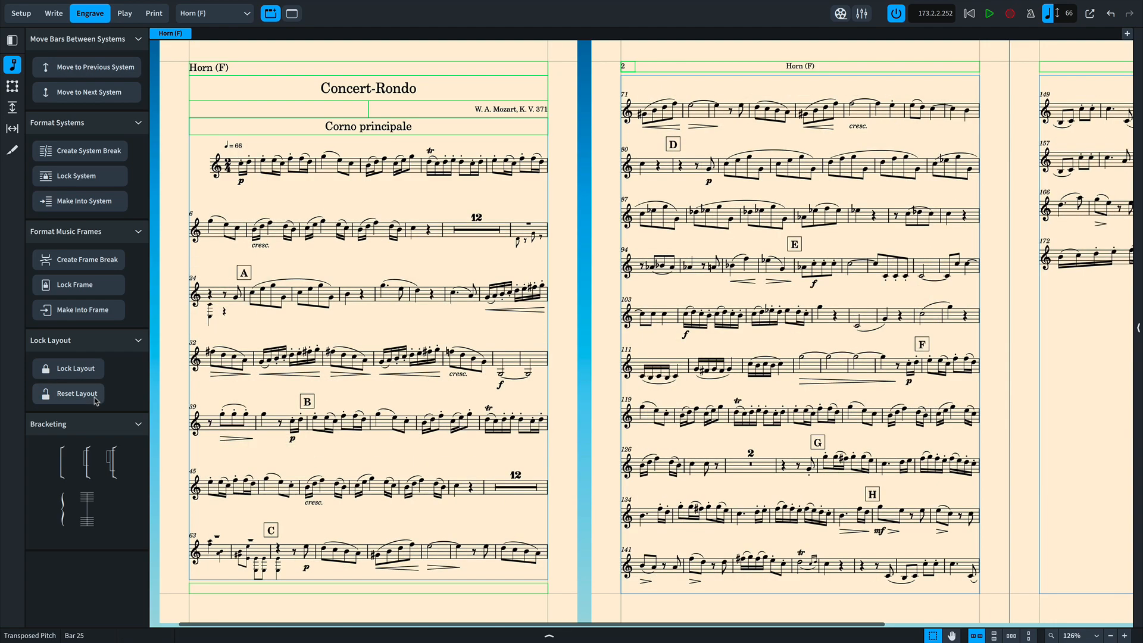
mouse_move(131, 397)
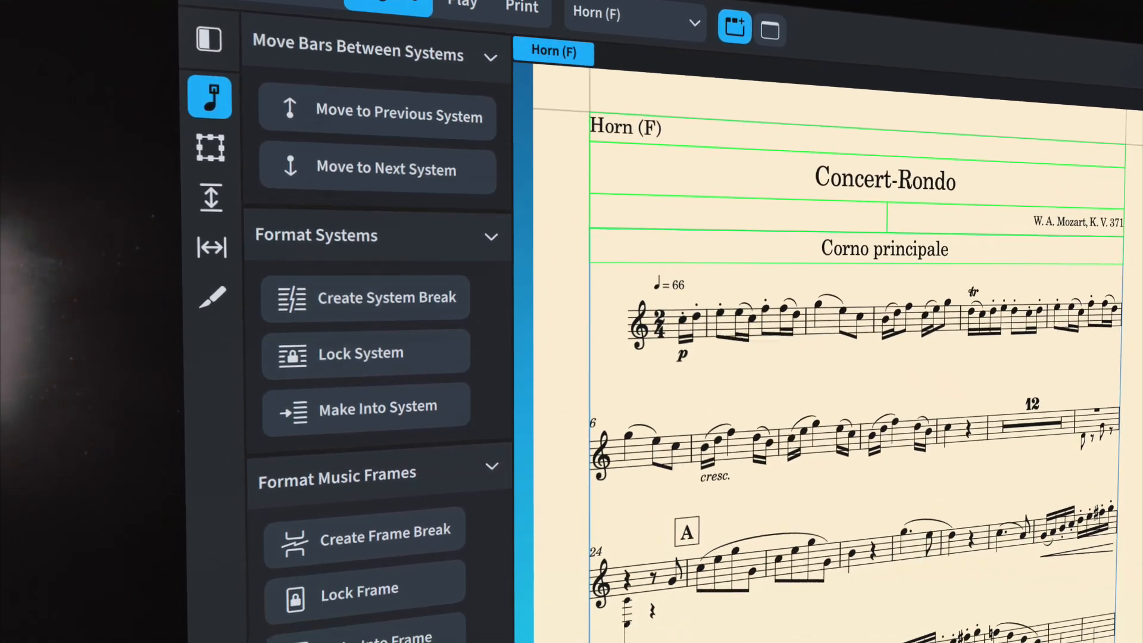
scroll(down, 3)
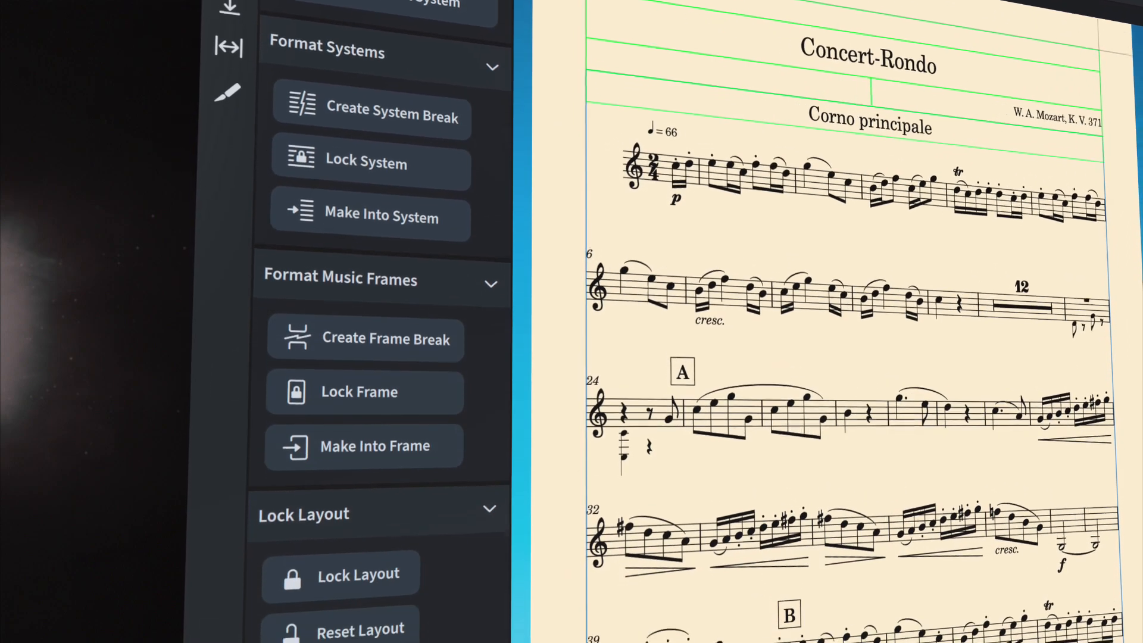
scroll(down, 3)
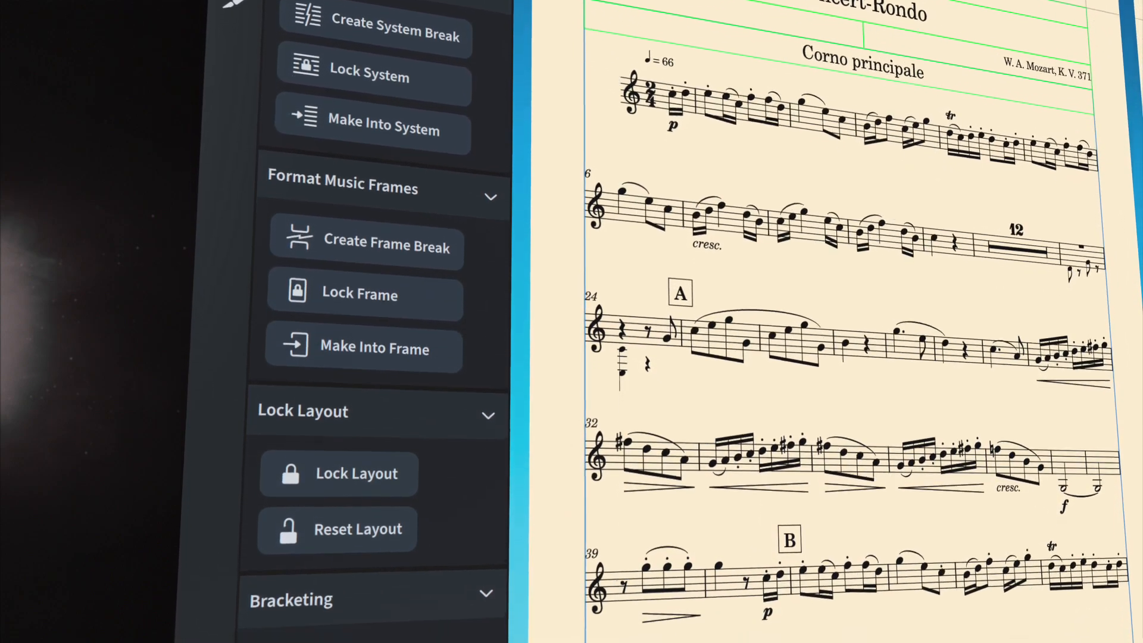
scroll(down, 3)
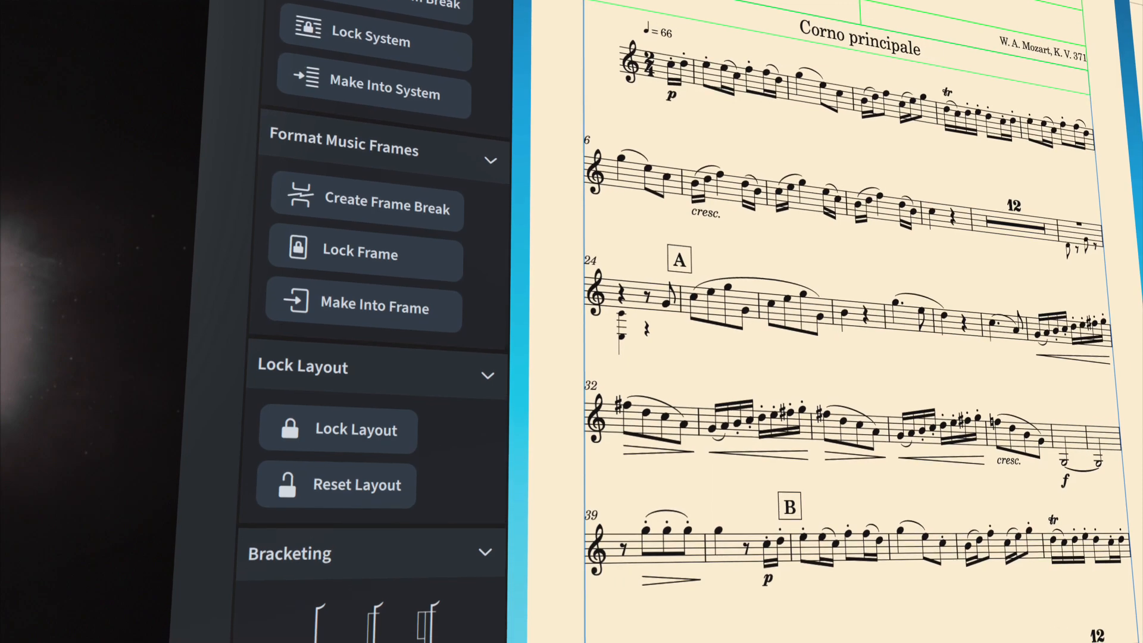